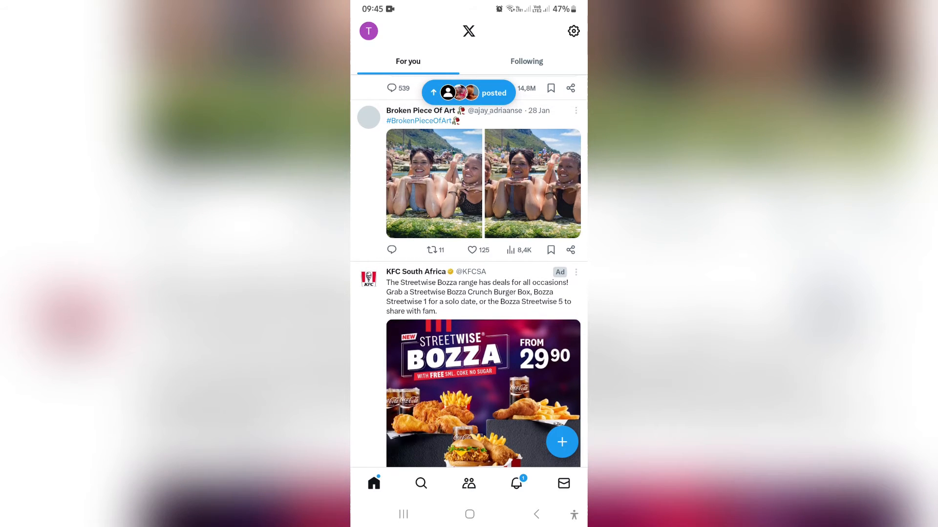
- Open the side navigation drawer from the profile avatar on the home feed
{"action": "left_click", "coordinate": [368, 30]}
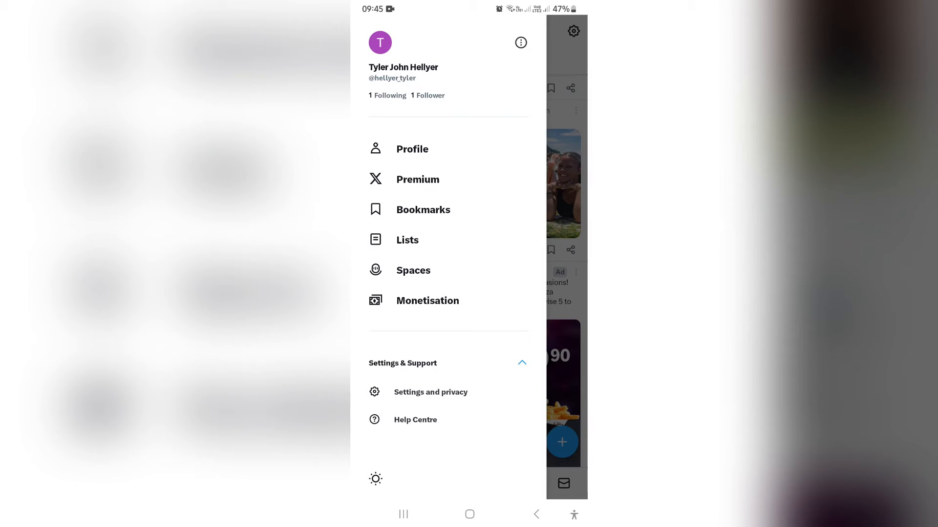
- Go through Settings and privacy into the Privacy and safety page
{"action": "left_click", "coordinate": [430, 393]}
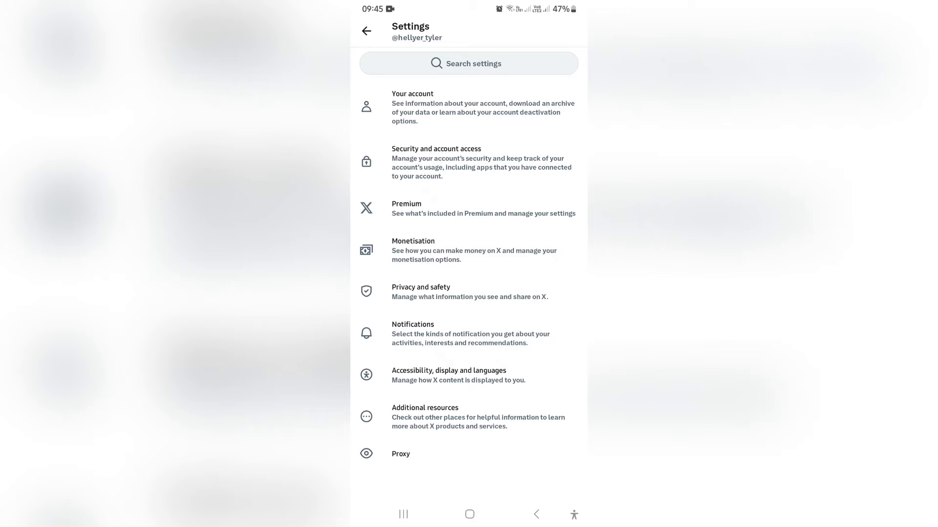
{"action": "left_click", "coordinate": [421, 291]}
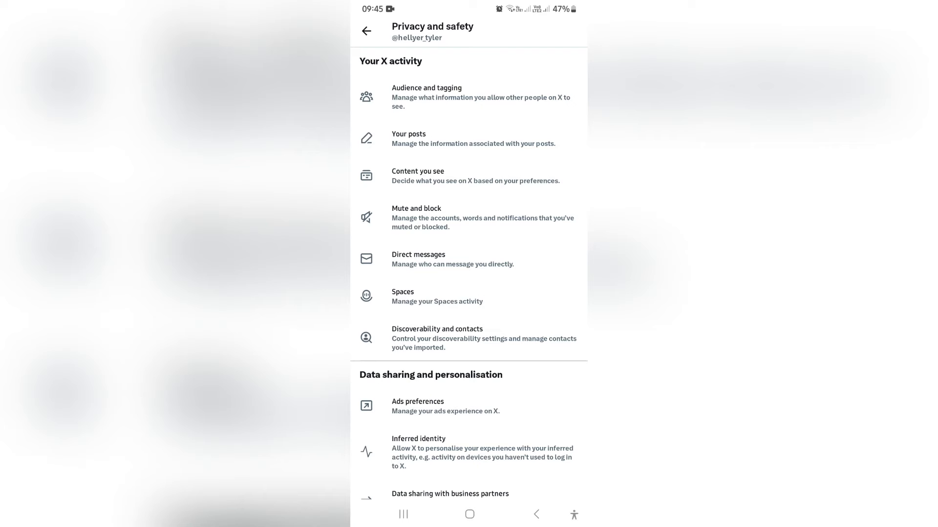
- In Audience and tagging, switch on 'Protect your posts'
{"action": "left_click", "coordinate": [425, 96]}
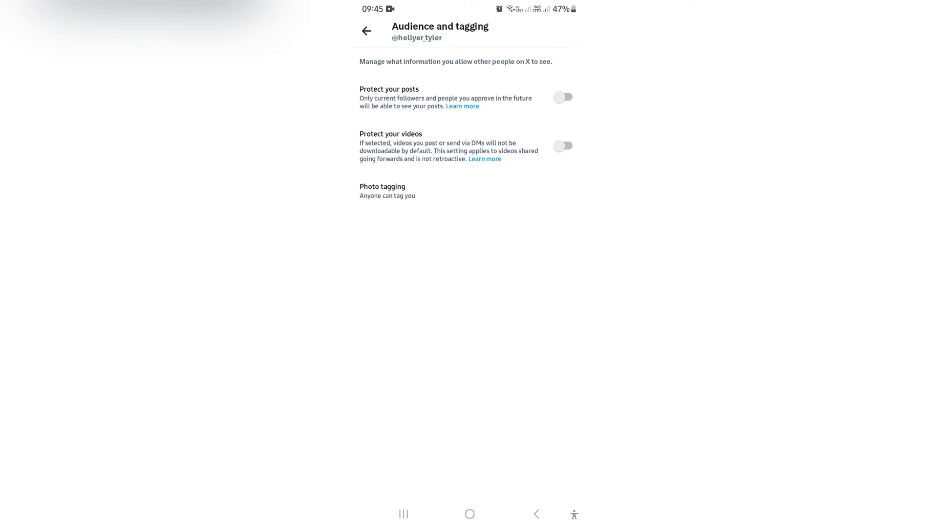
{"action": "left_click", "coordinate": [563, 97]}
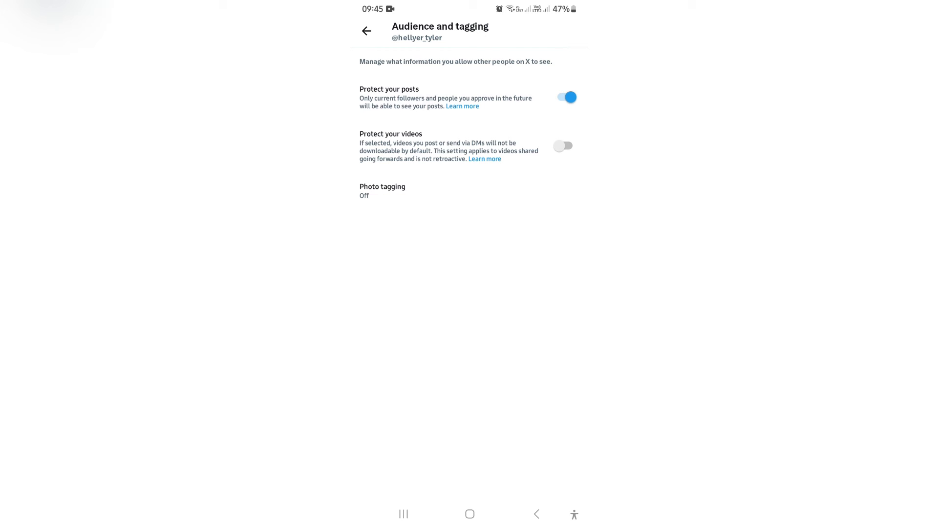